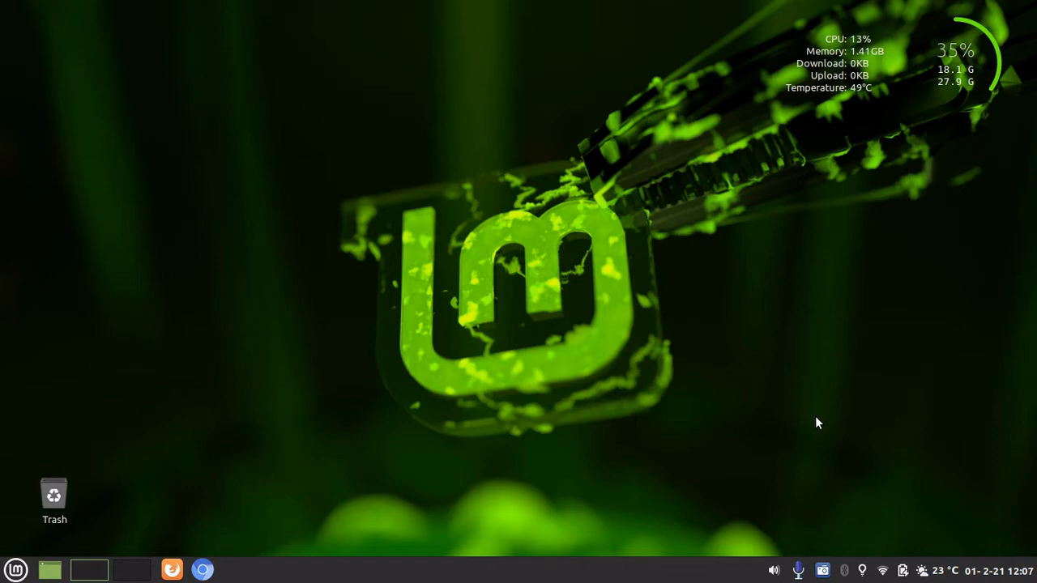
mouse_move(761, 414)
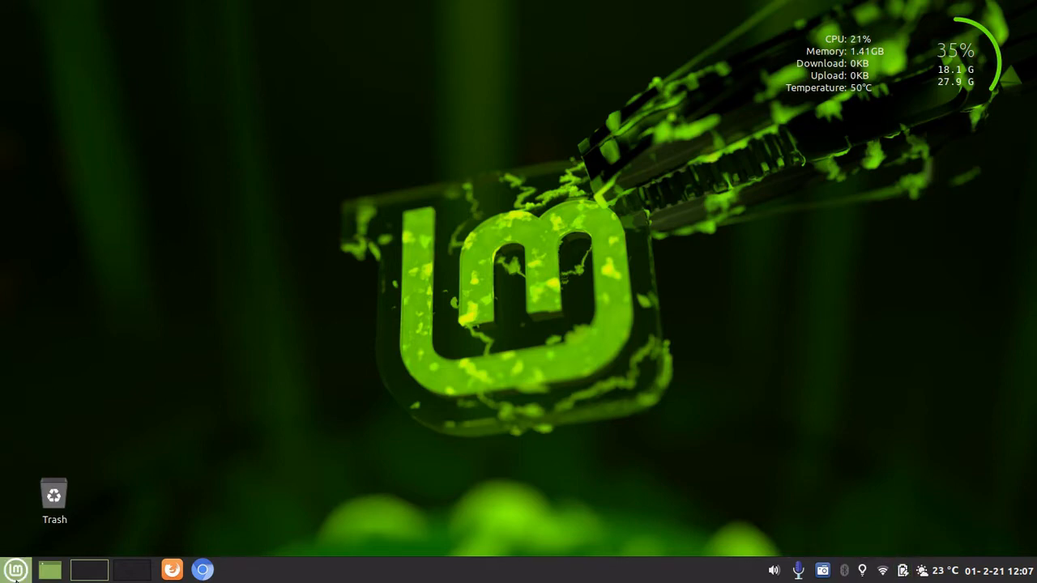
Step: Bring up the Cinnamon application menu to find Update Manager
left_click(14, 570)
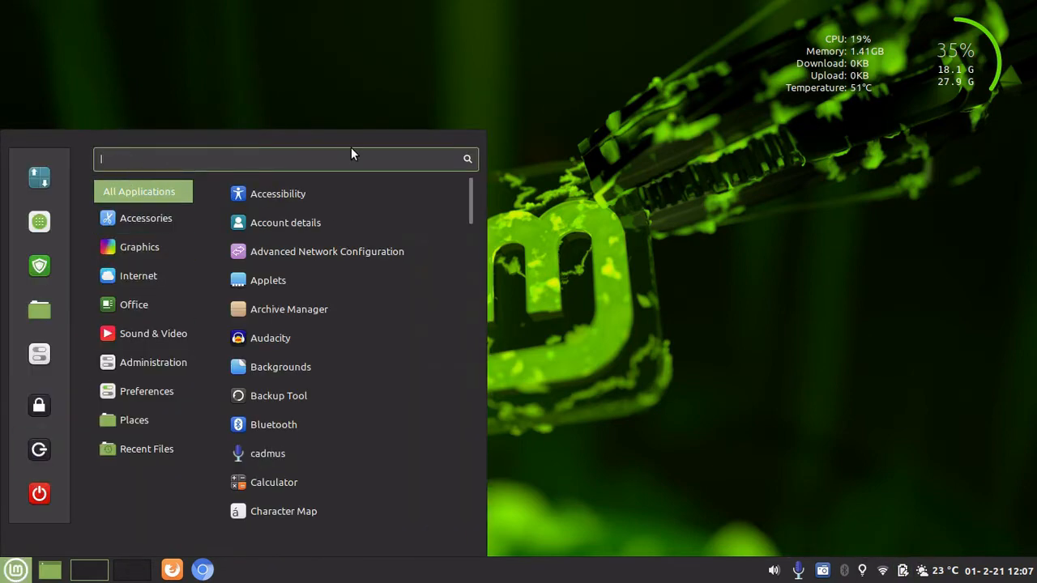
mouse_move(38, 265)
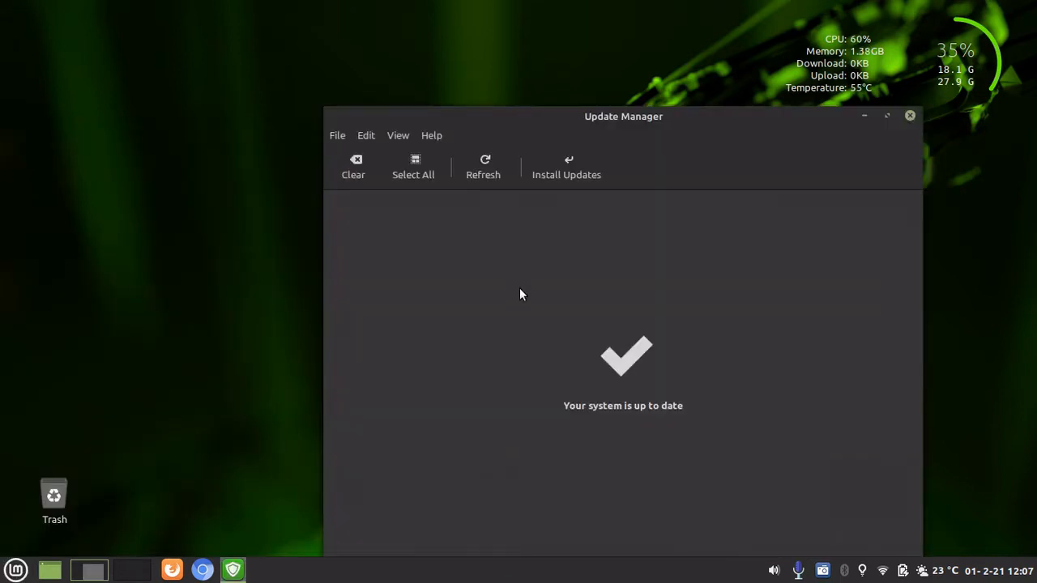
mouse_move(366, 136)
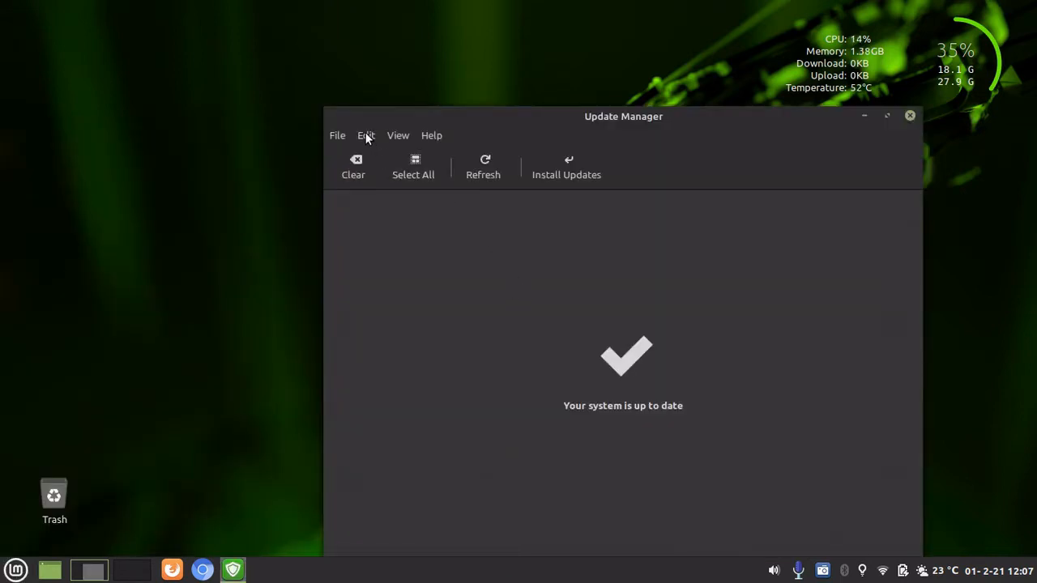
Step: Show Update Manager's Preferences on the Automation settings via Edit > Preferences
left_click(366, 136)
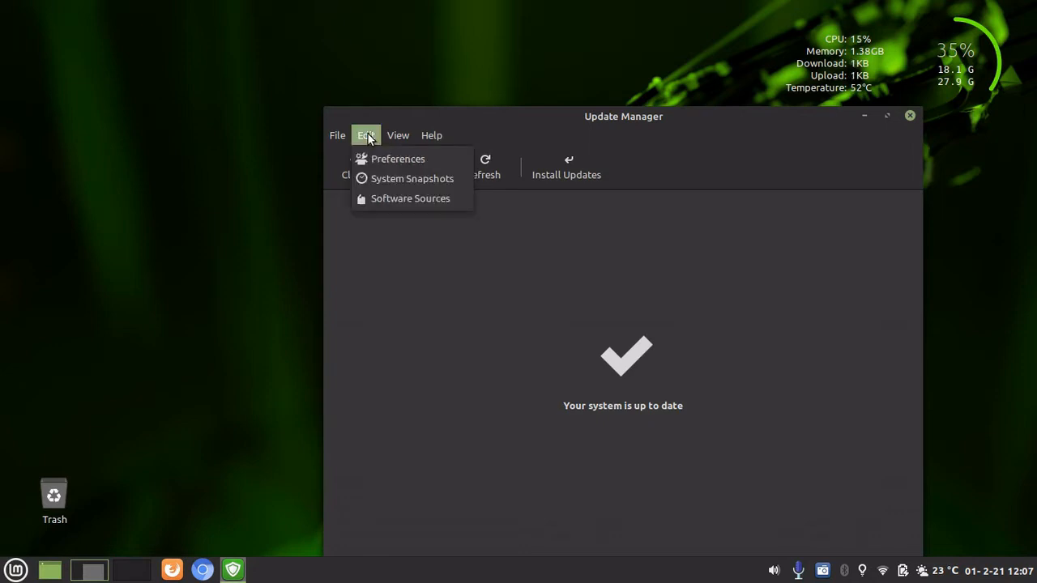
left_click(398, 159)
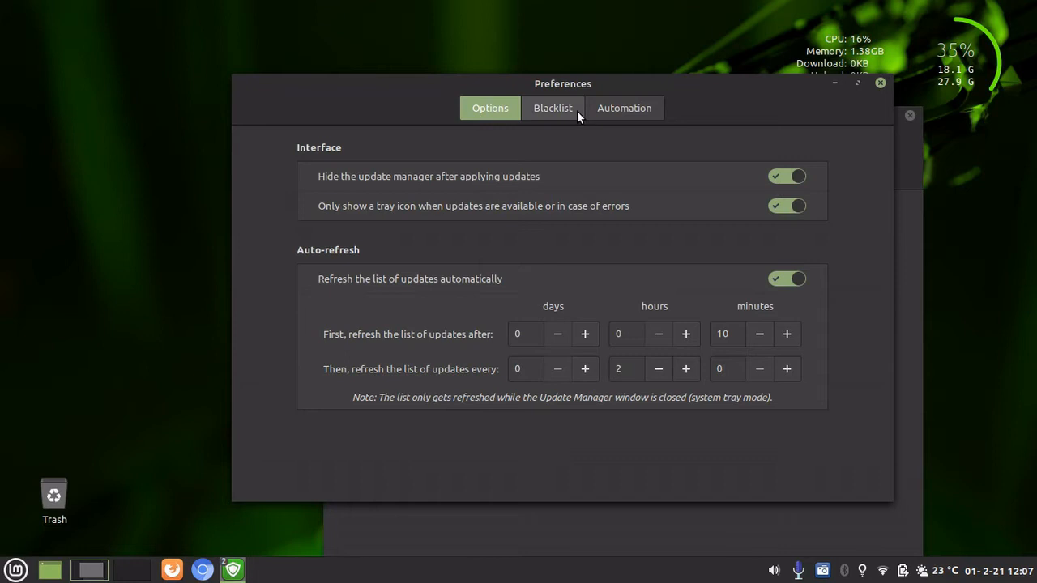
left_click(623, 107)
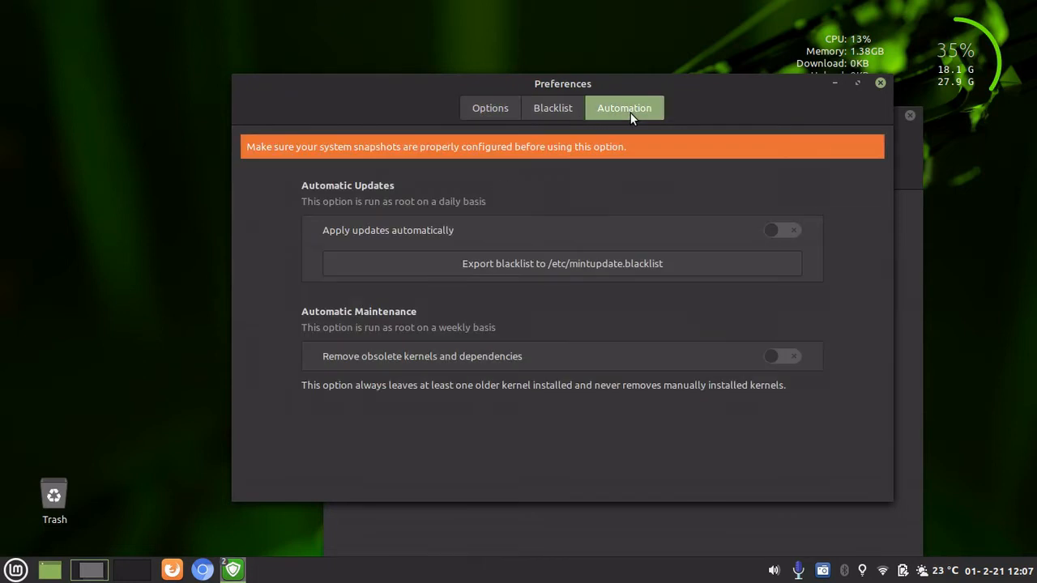
mouse_move(327, 322)
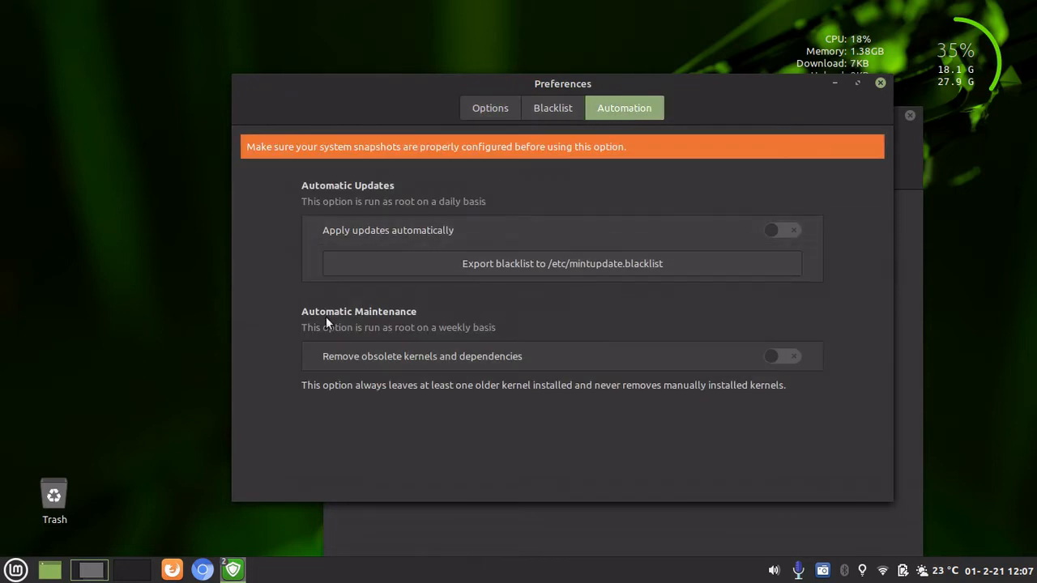
mouse_move(381, 340)
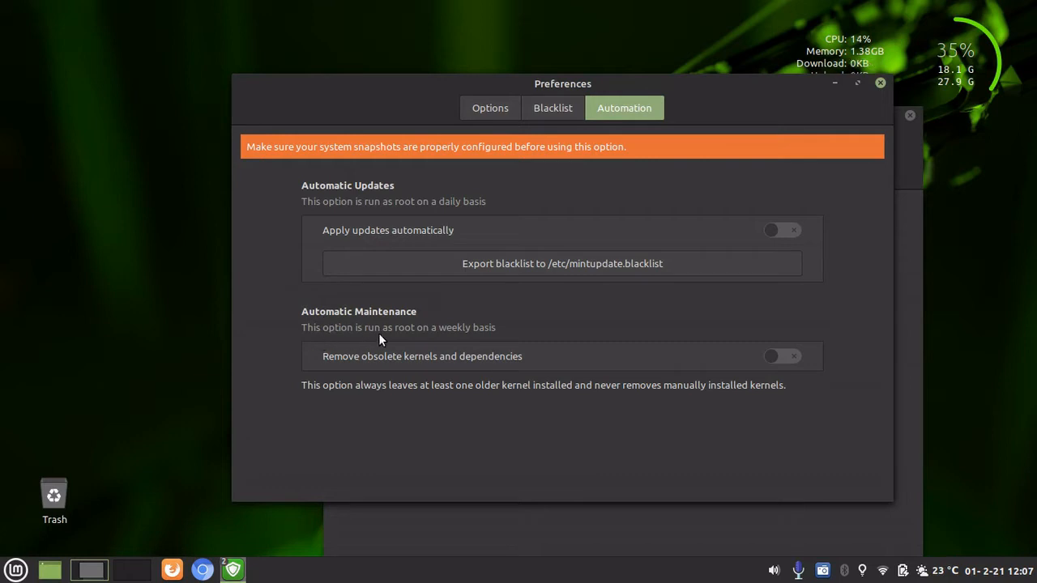
mouse_move(463, 333)
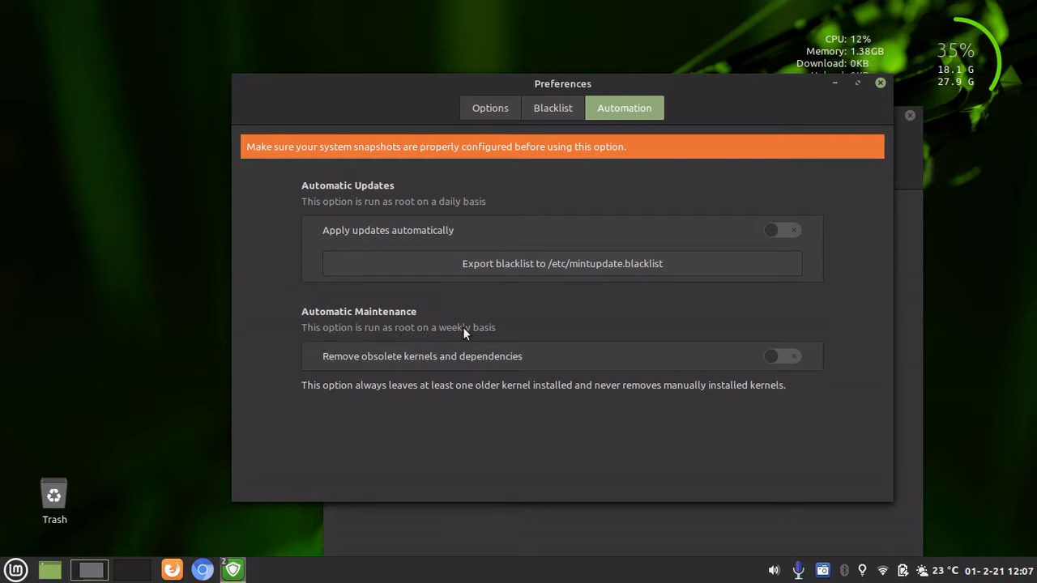
mouse_move(376, 363)
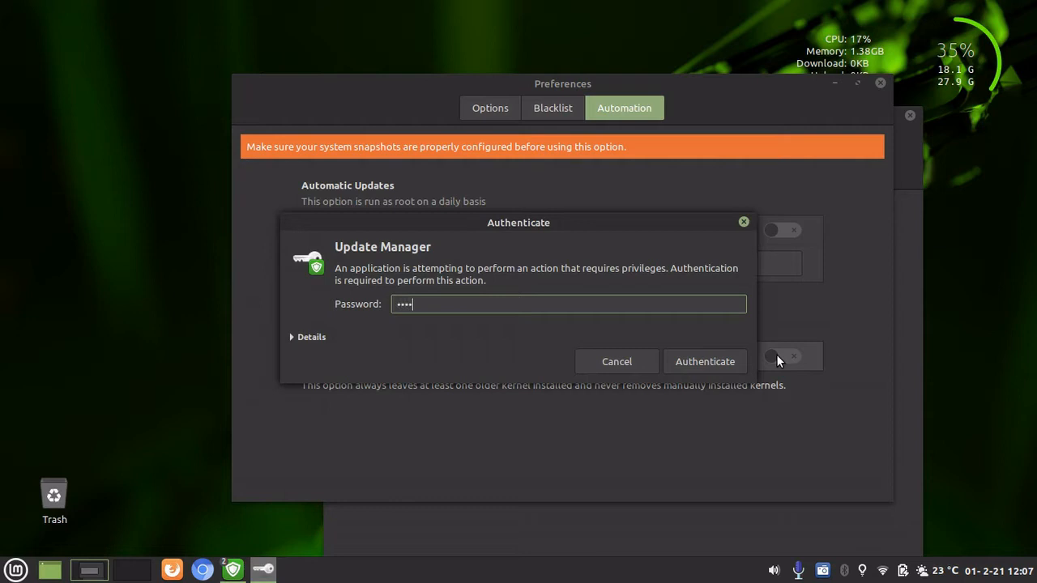
Step: Authenticate and switch on weekly removal of obsolete kernels and dependencies
left_click(703, 361)
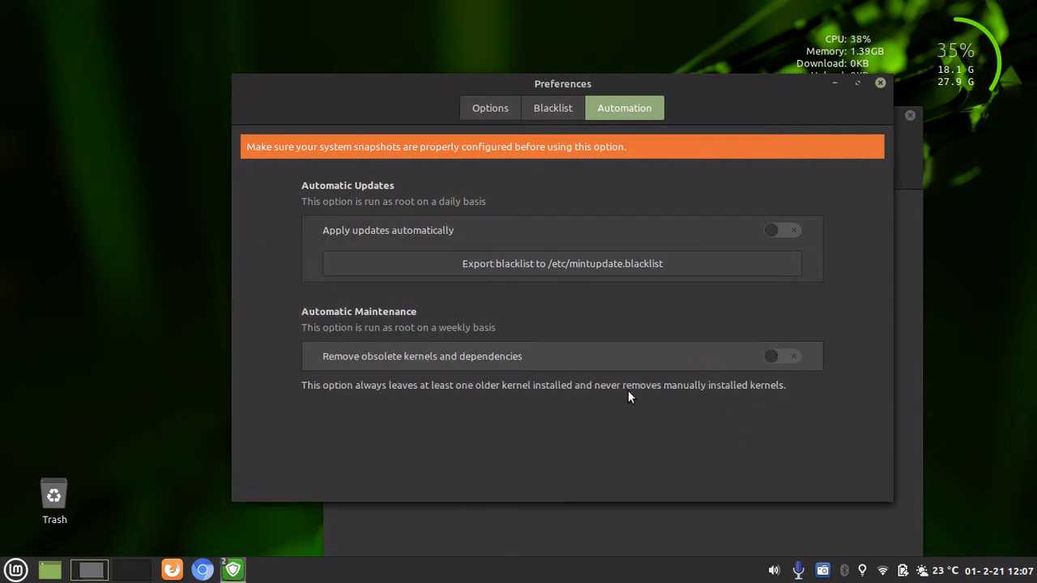
left_click(780, 356)
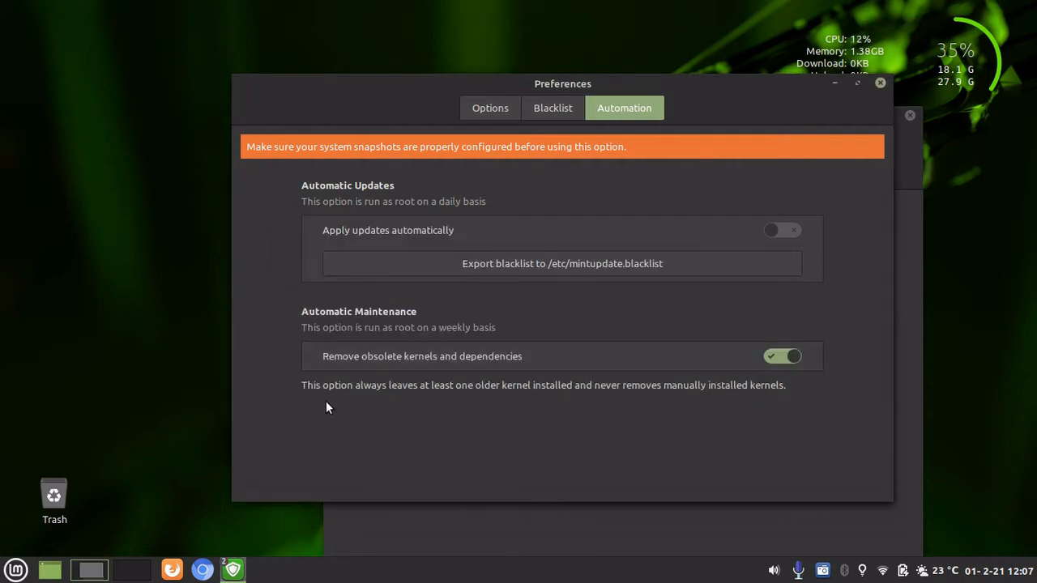
mouse_move(452, 393)
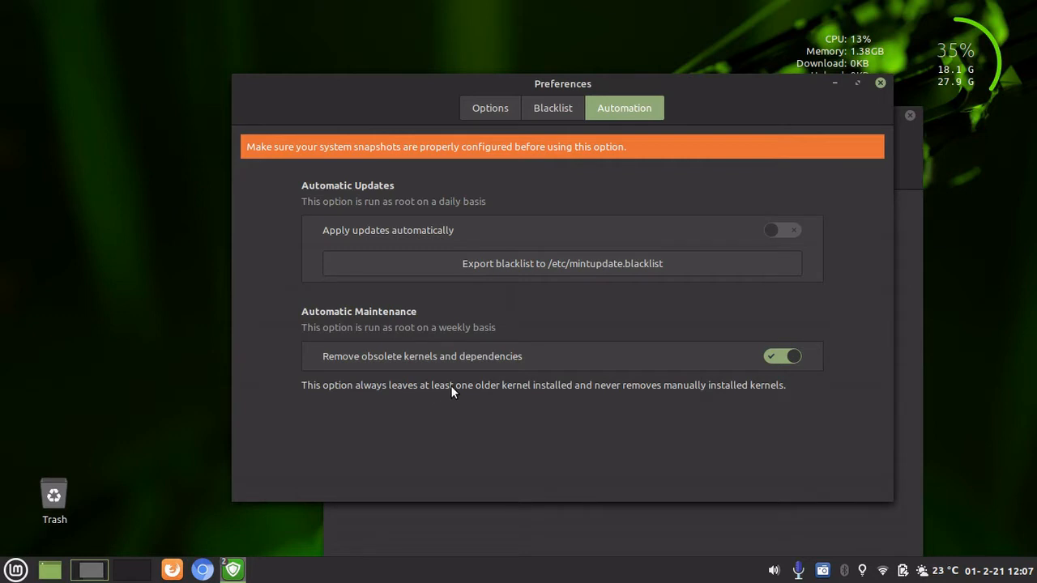
mouse_move(622, 396)
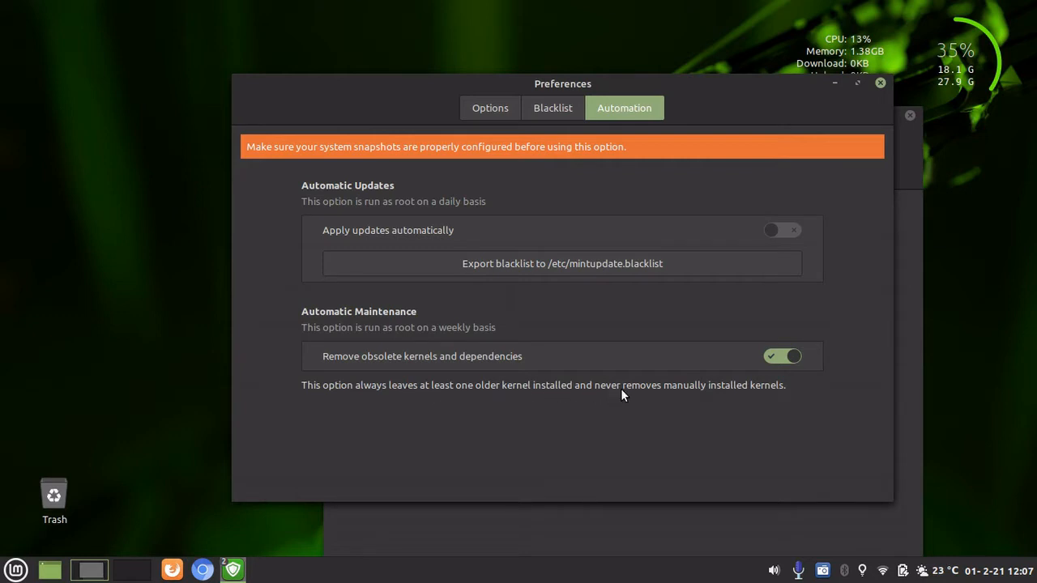
mouse_move(768, 403)
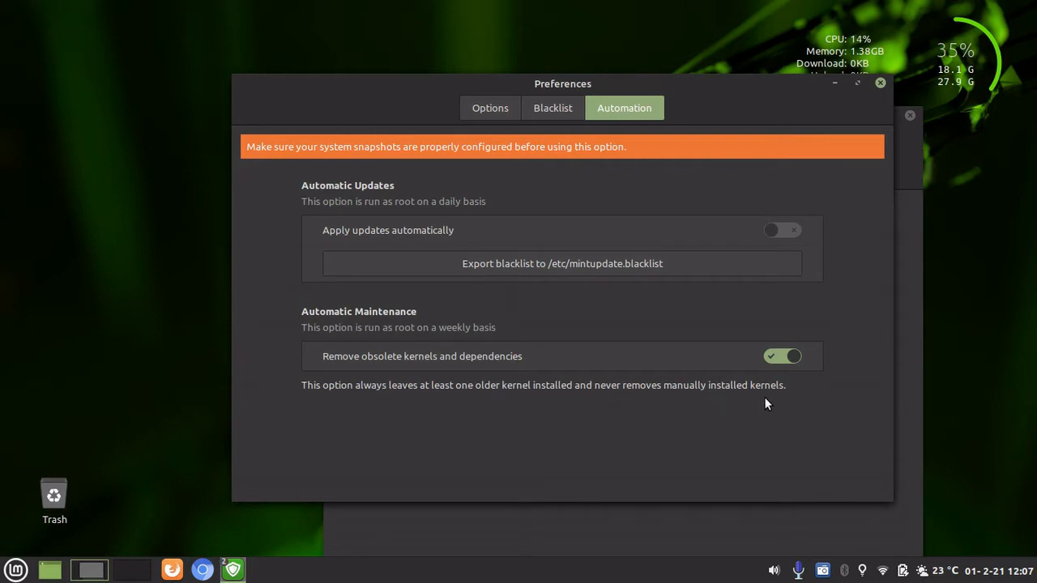
mouse_move(788, 405)
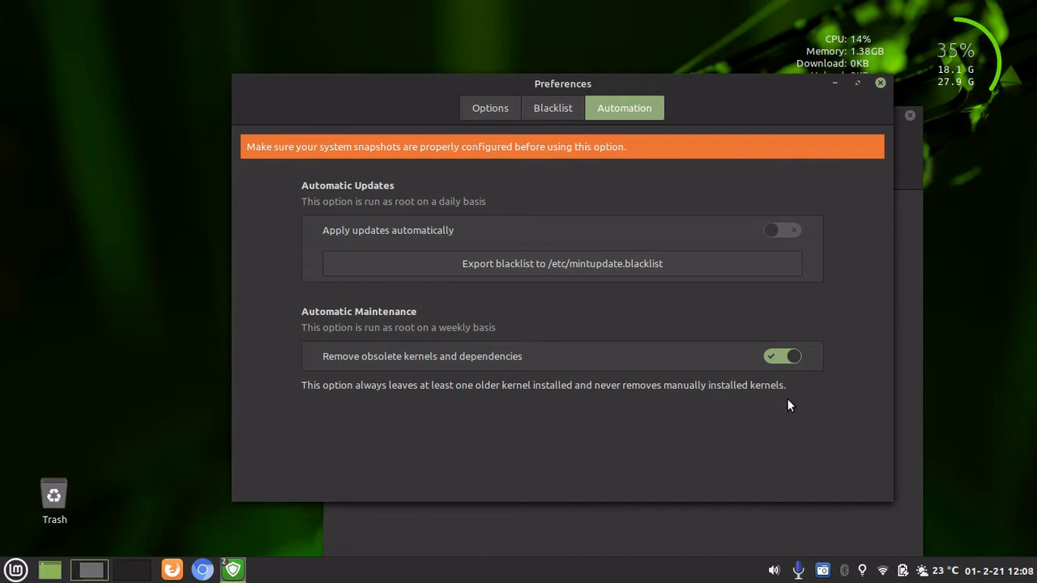
mouse_move(332, 379)
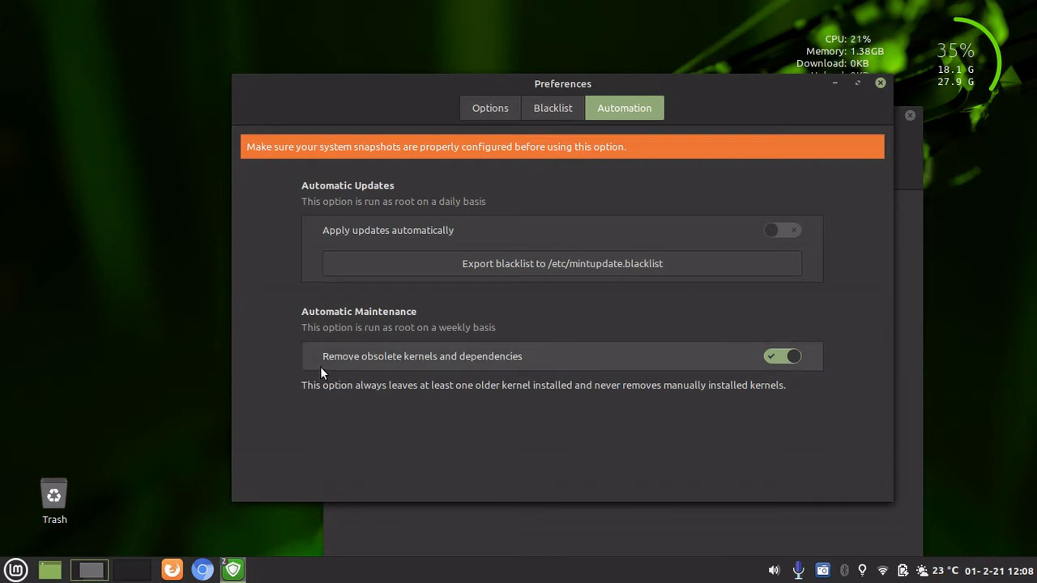
mouse_move(345, 340)
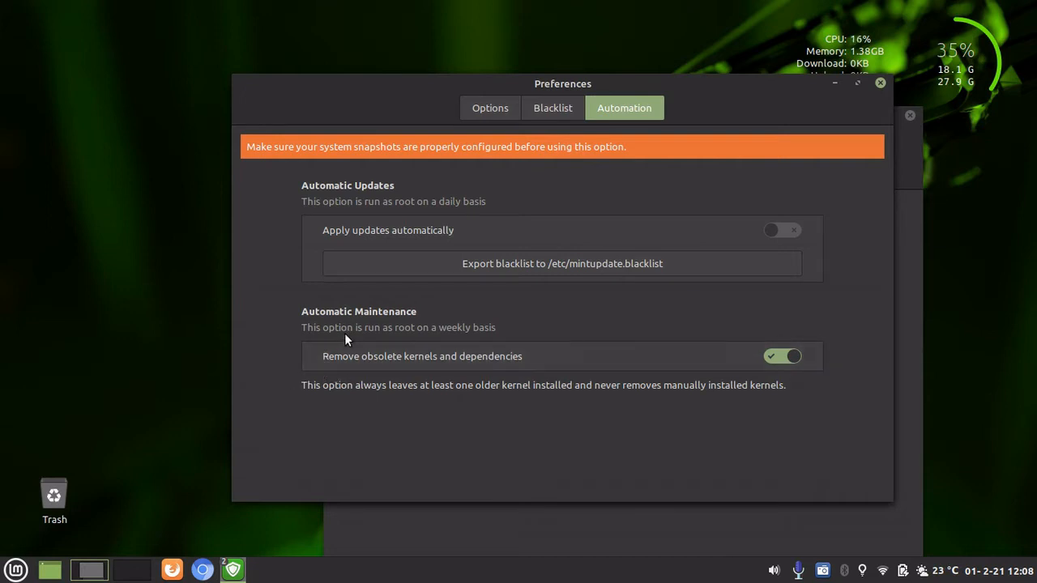
mouse_move(484, 344)
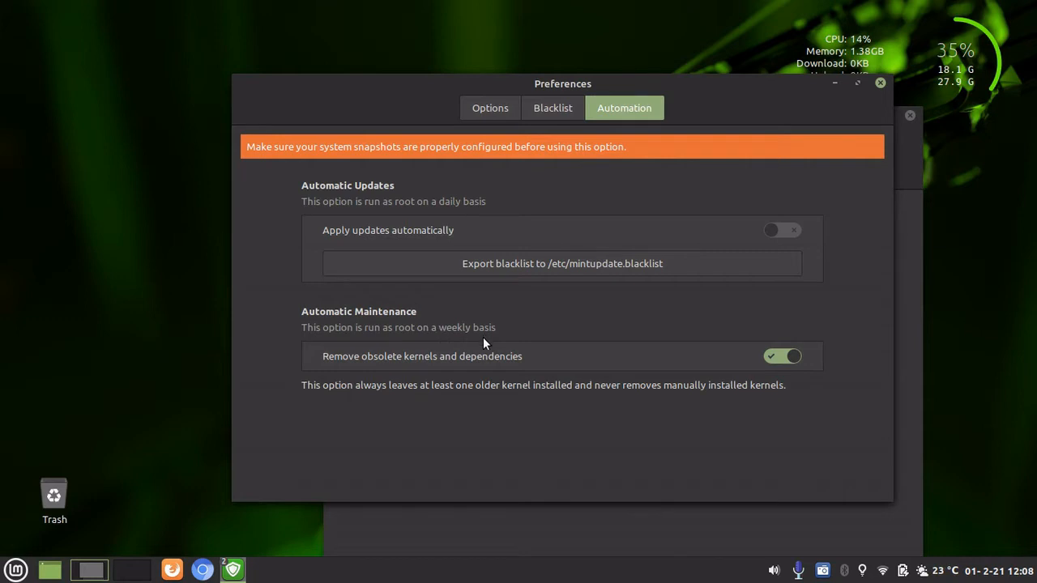
mouse_move(499, 383)
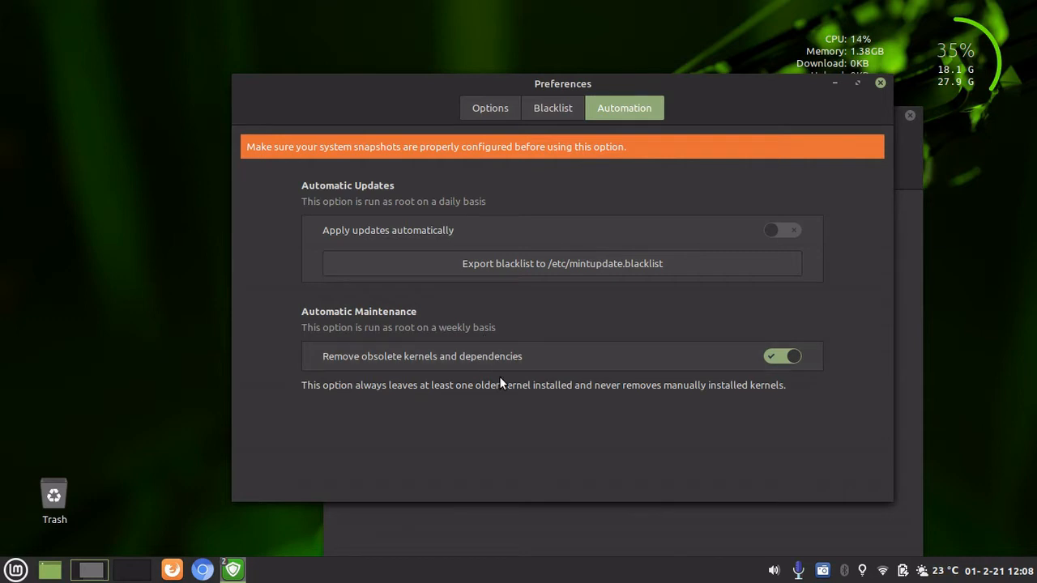
mouse_move(506, 395)
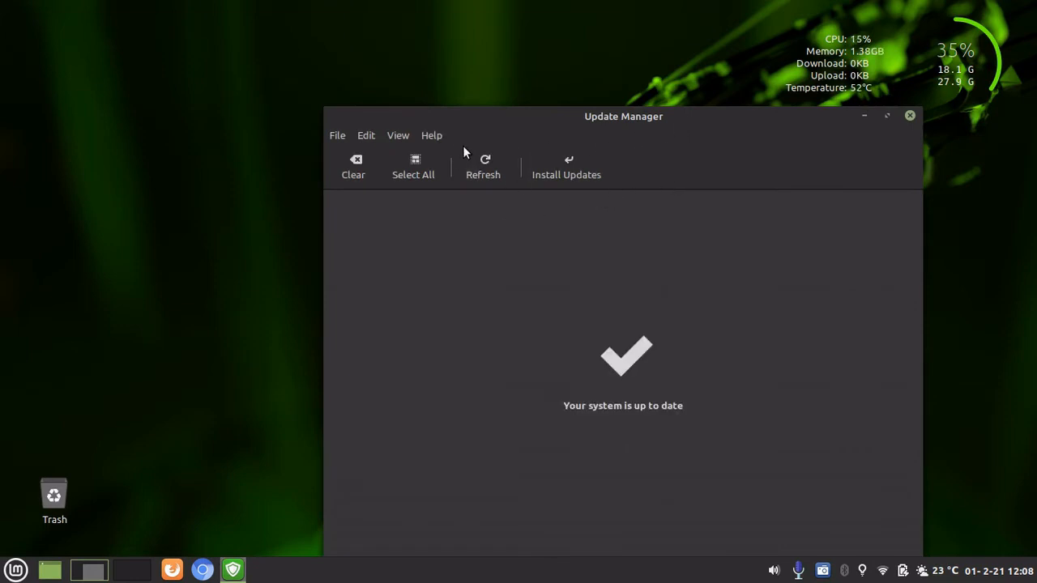
Step: Review the installed 5.4-series kernels in View > Linux Kernels, then close the kernel list
left_click(398, 136)
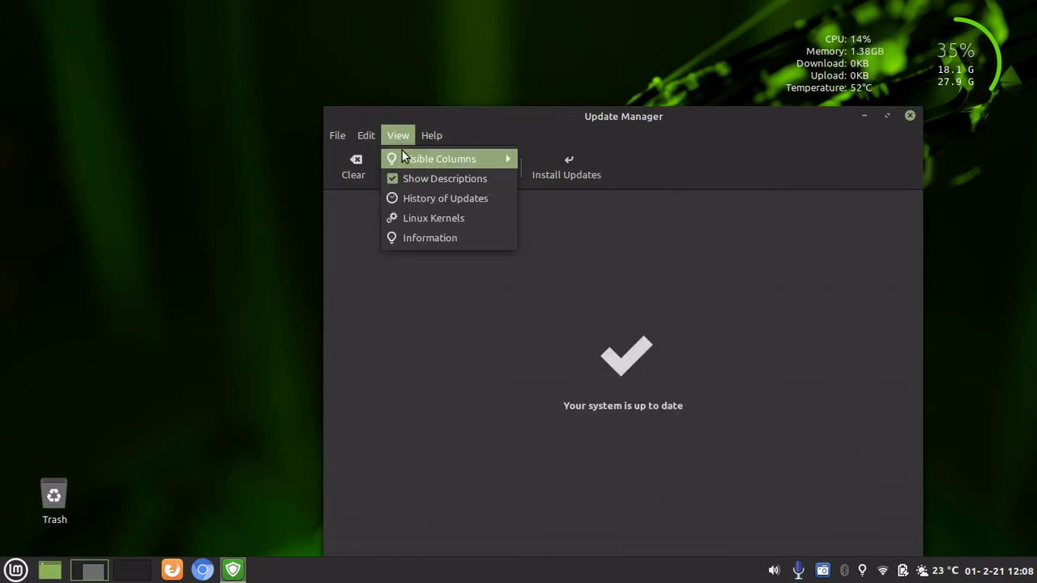
left_click(434, 217)
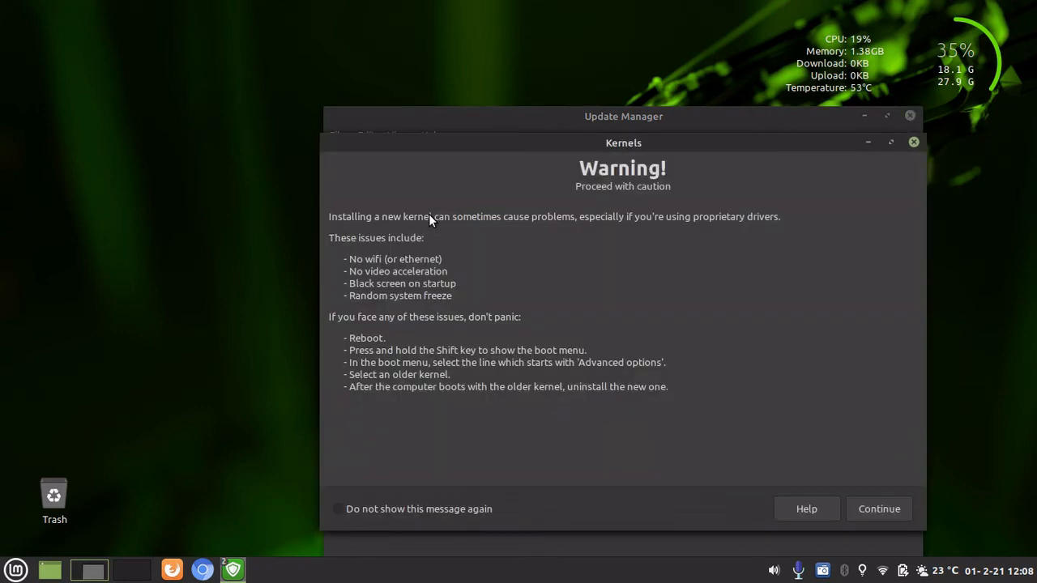
left_click(877, 509)
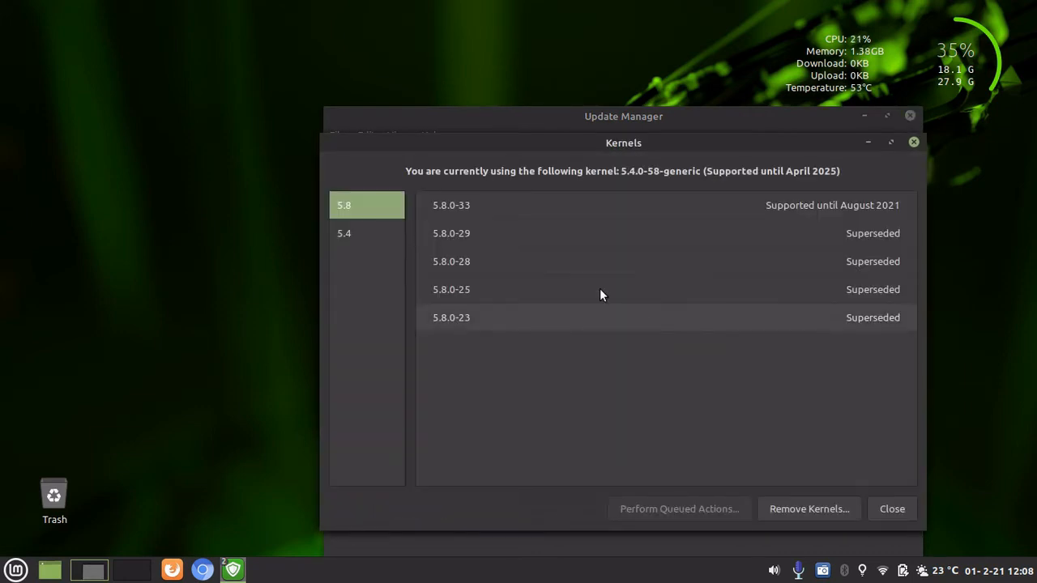
left_click(343, 233)
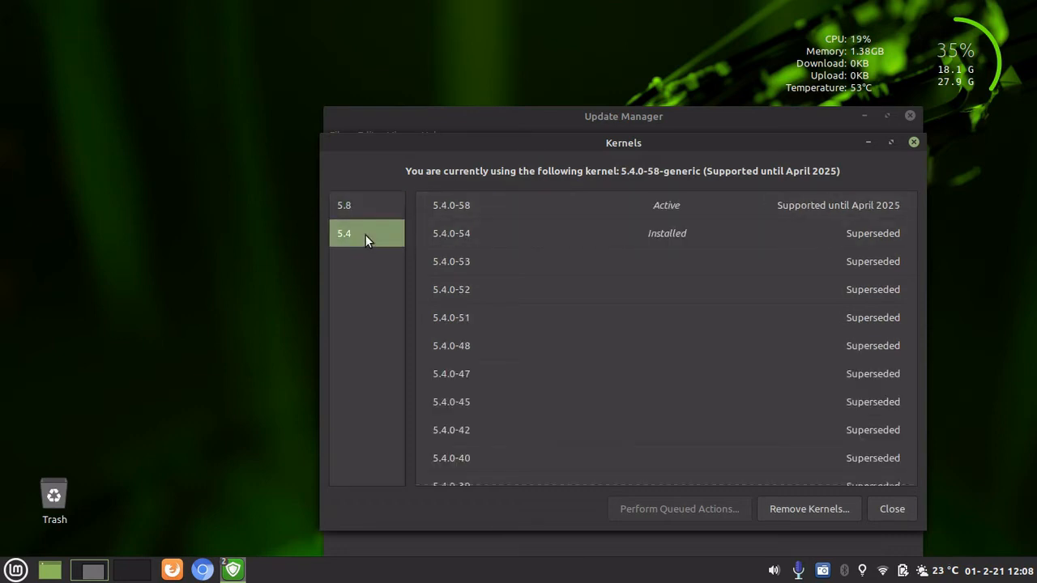
mouse_move(578, 246)
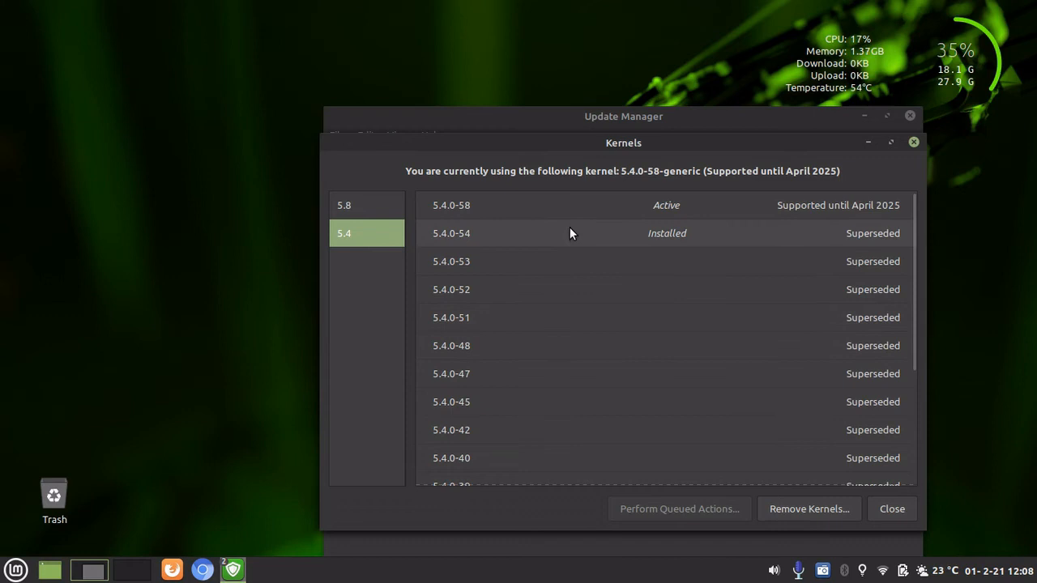
mouse_move(674, 245)
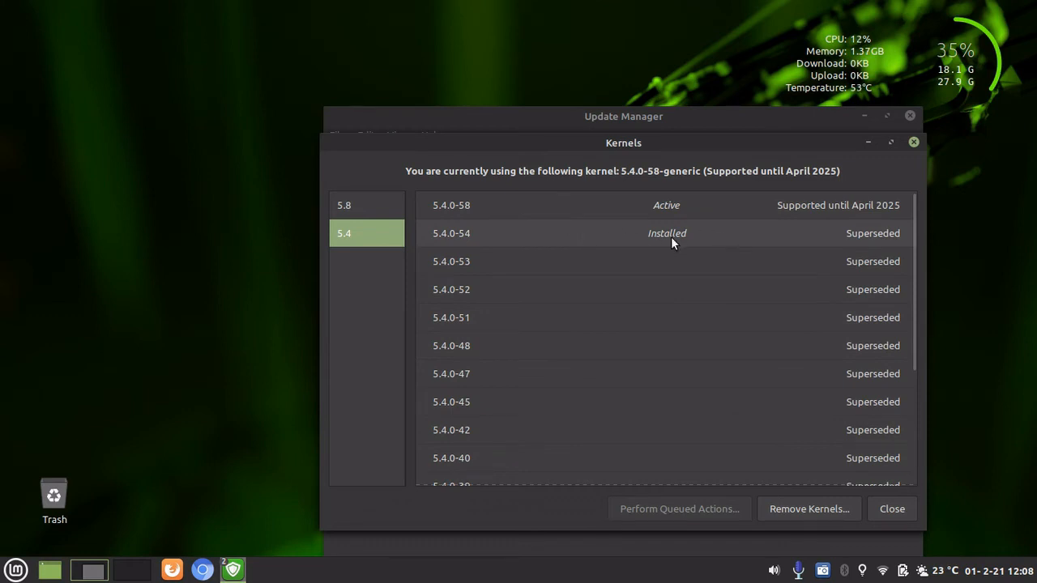
mouse_move(580, 256)
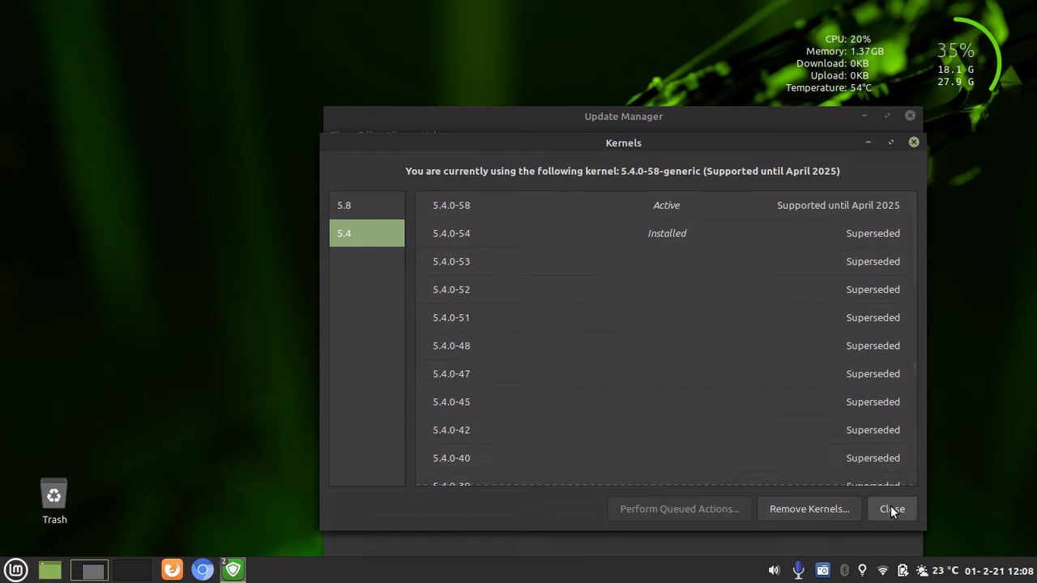
mouse_move(891, 508)
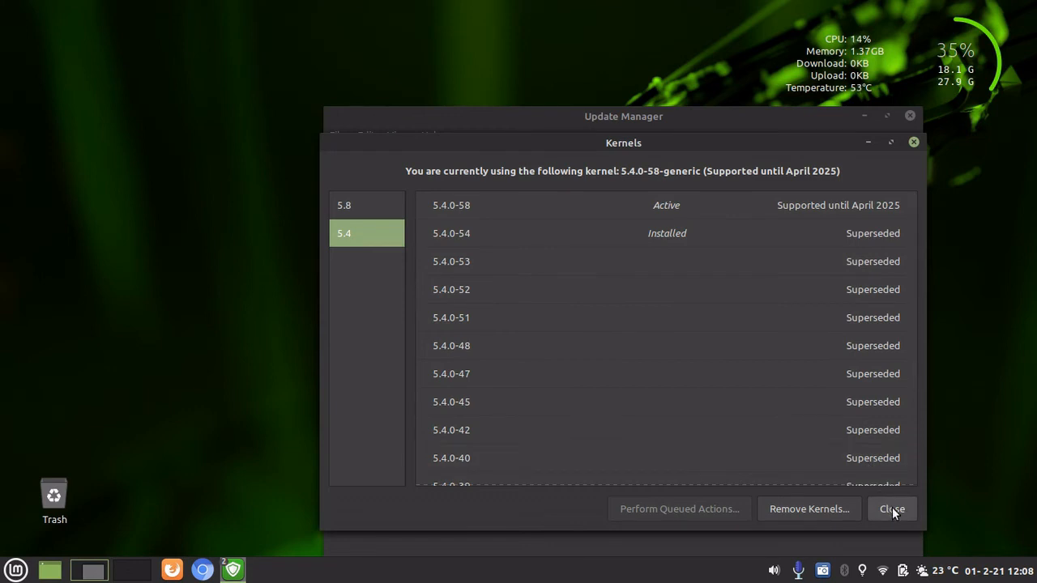
left_click(890, 509)
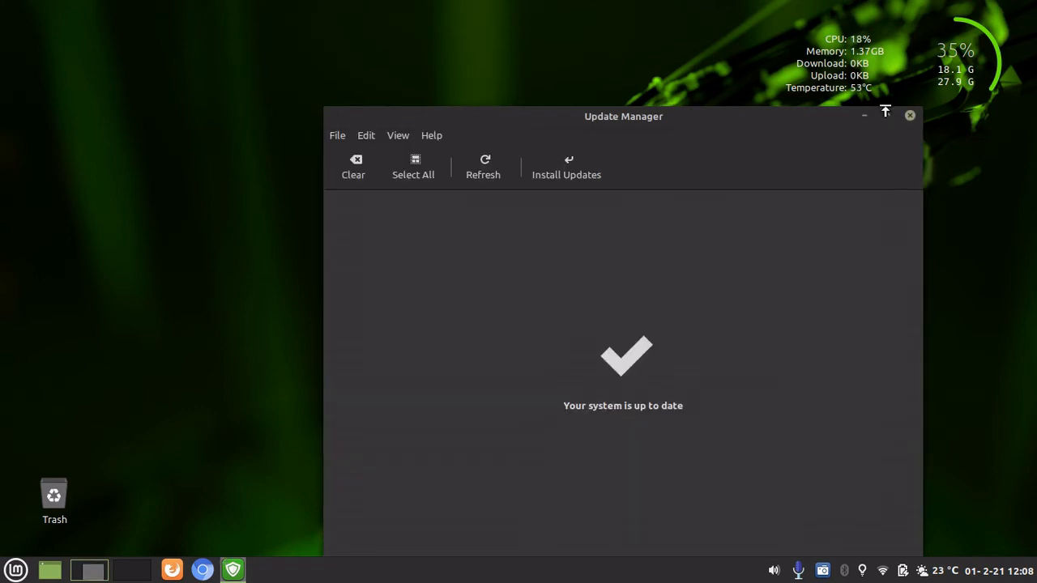
Step: Close Update Manager and launch Synaptic from the Mint menu, authenticating with the password
left_click(884, 113)
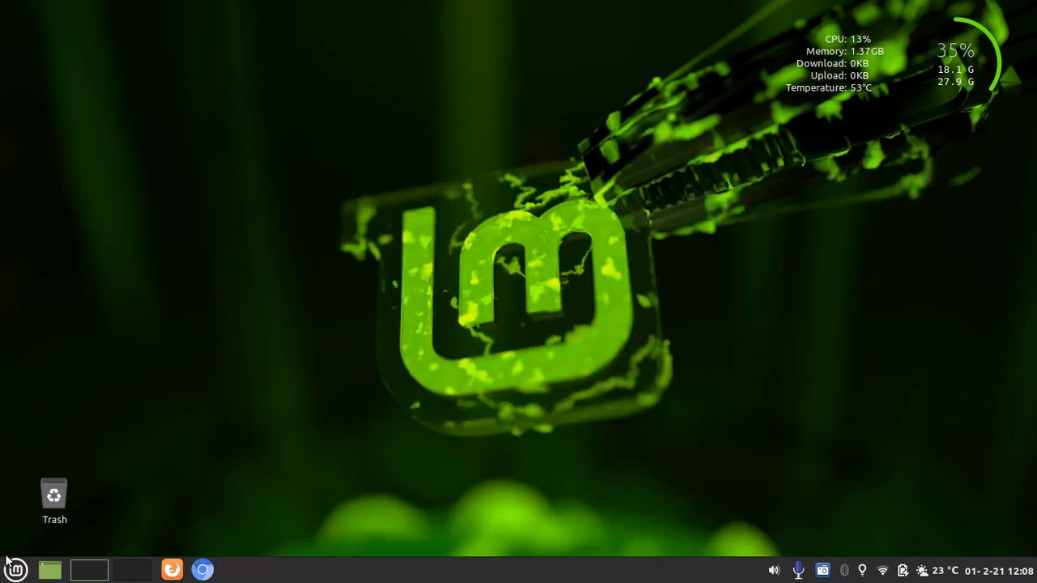
left_click(14, 570)
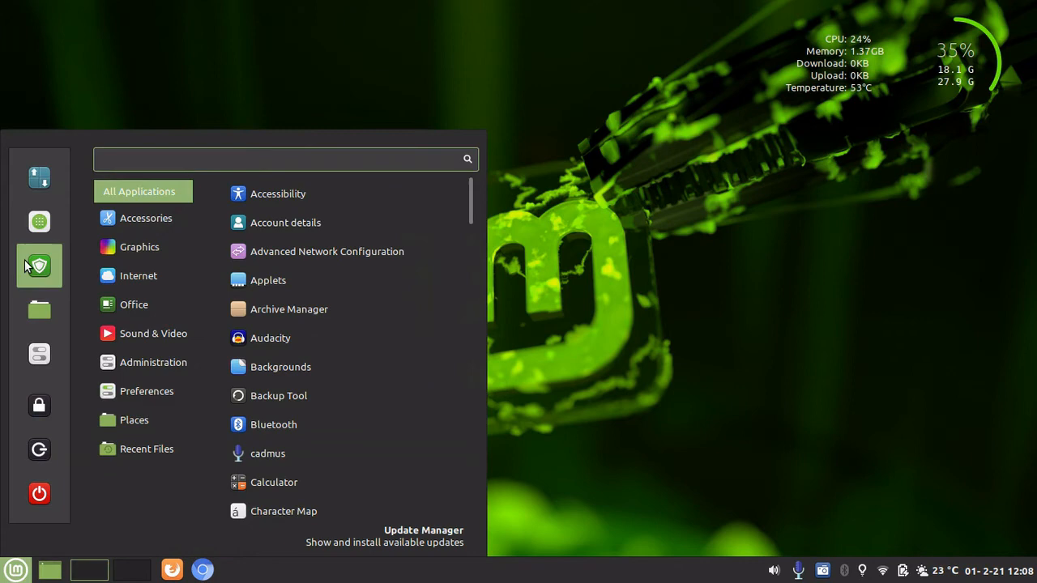
mouse_move(39, 220)
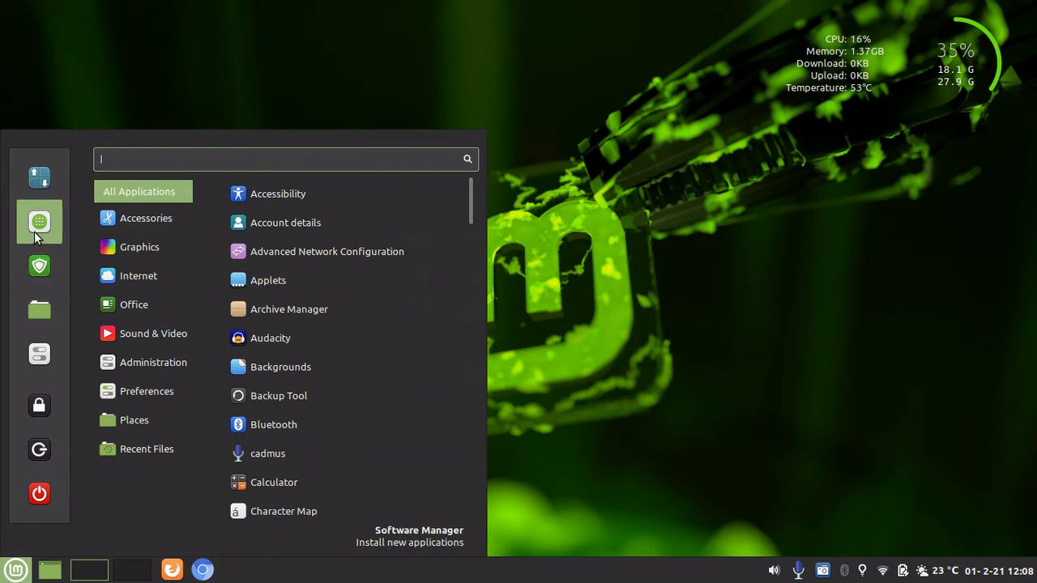
mouse_move(39, 176)
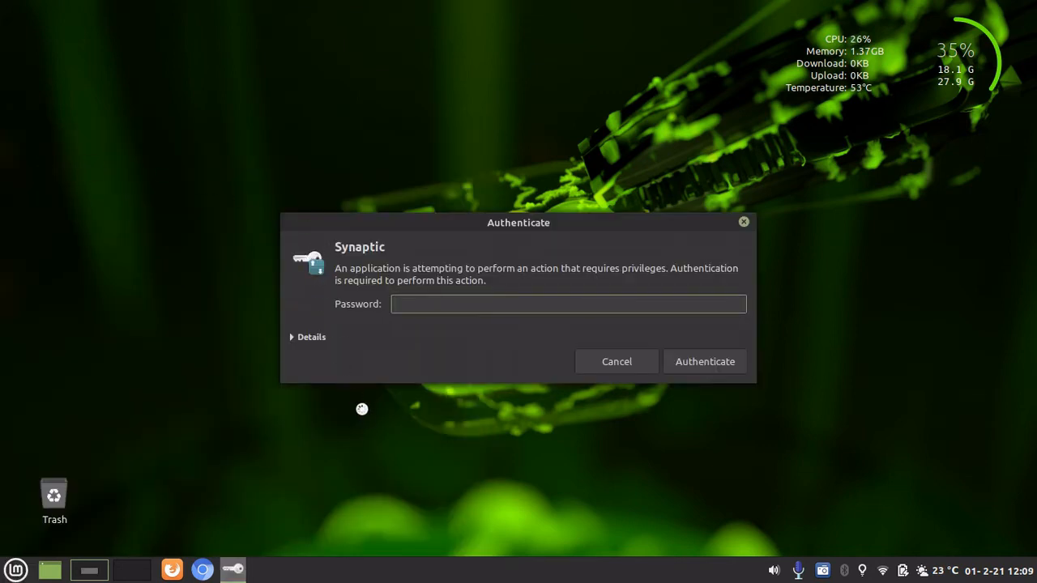
type("••••")
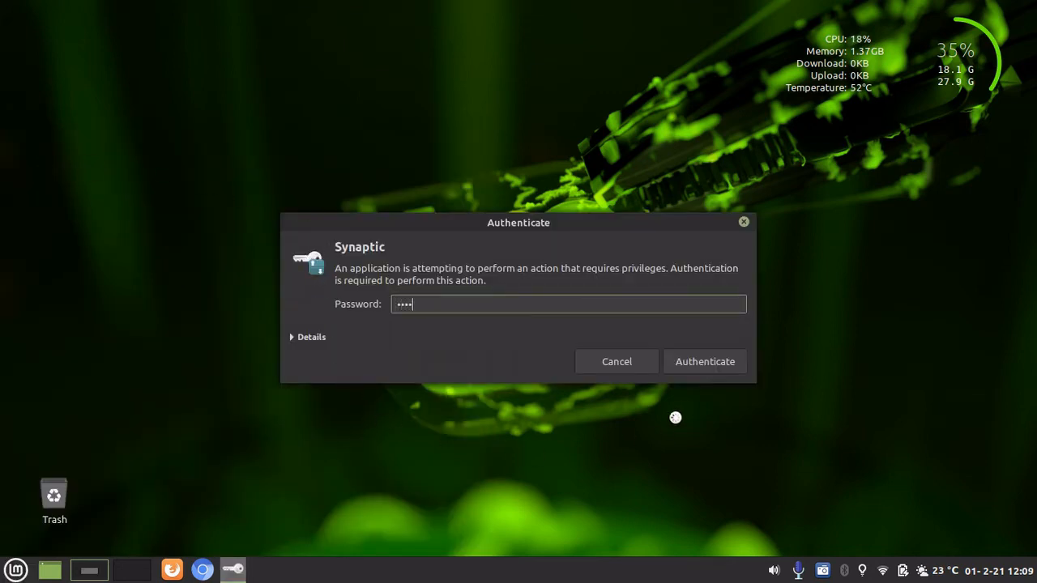
left_click(703, 361)
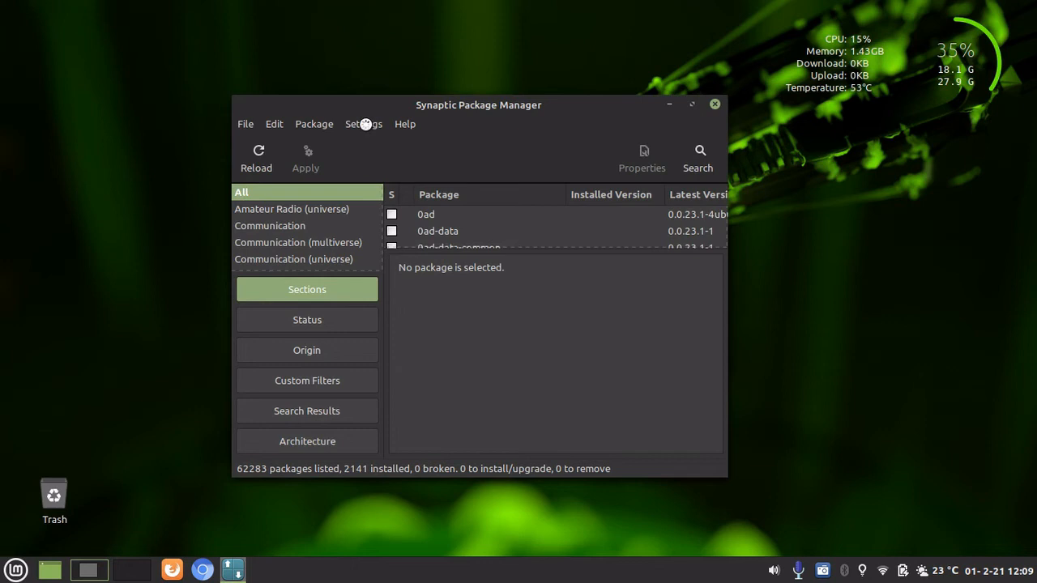
Step: Show Synaptic's Preferences on the Files settings for cached packages via Settings > Preferences
left_click(362, 123)
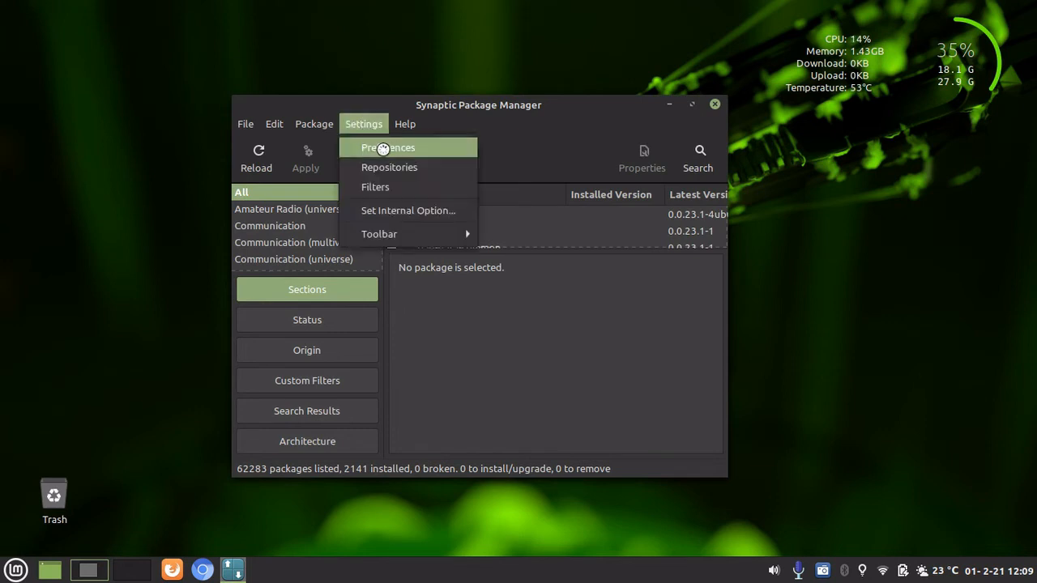
left_click(389, 147)
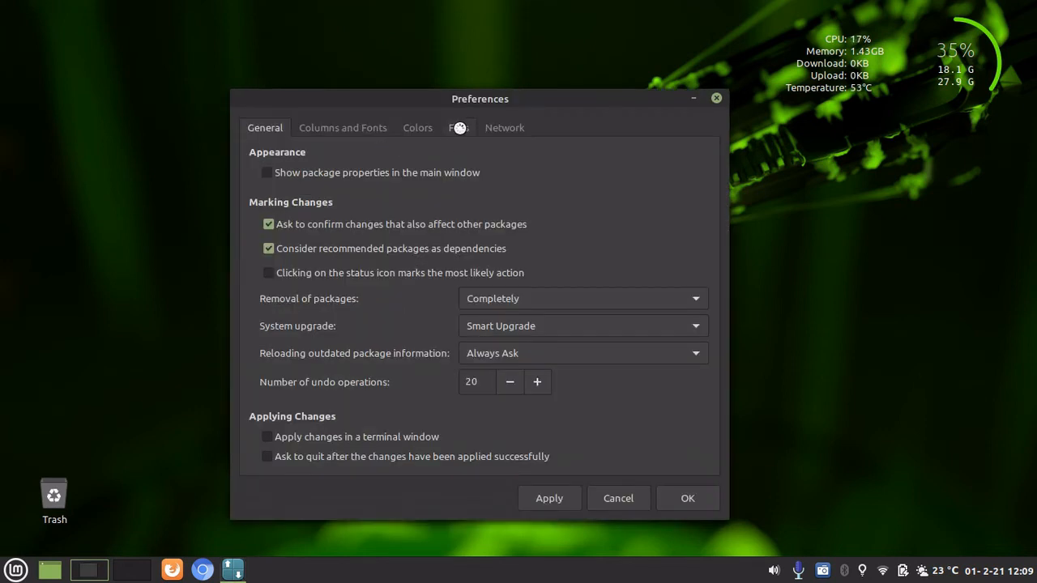
left_click(459, 126)
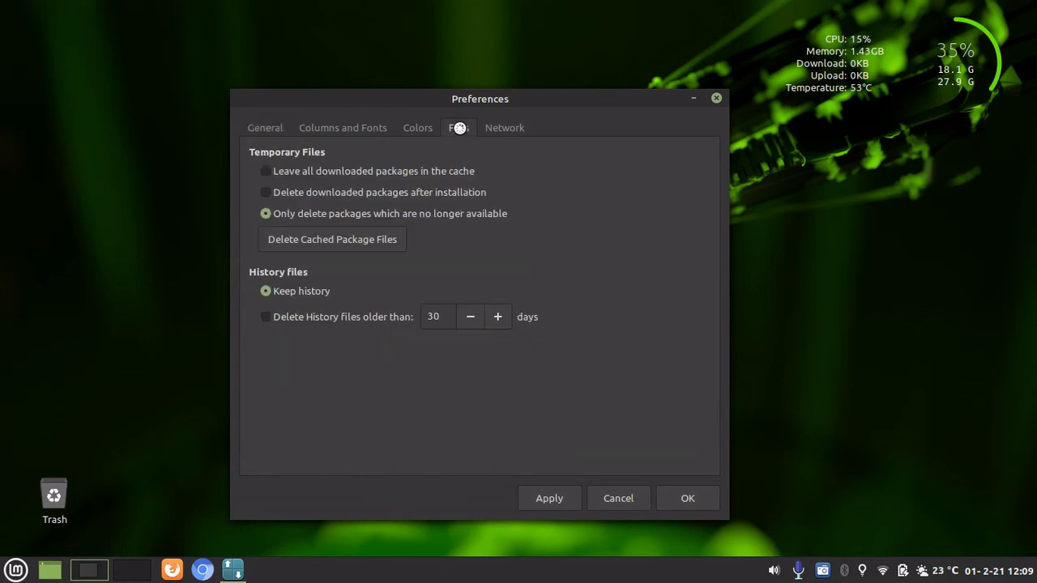
mouse_move(418, 131)
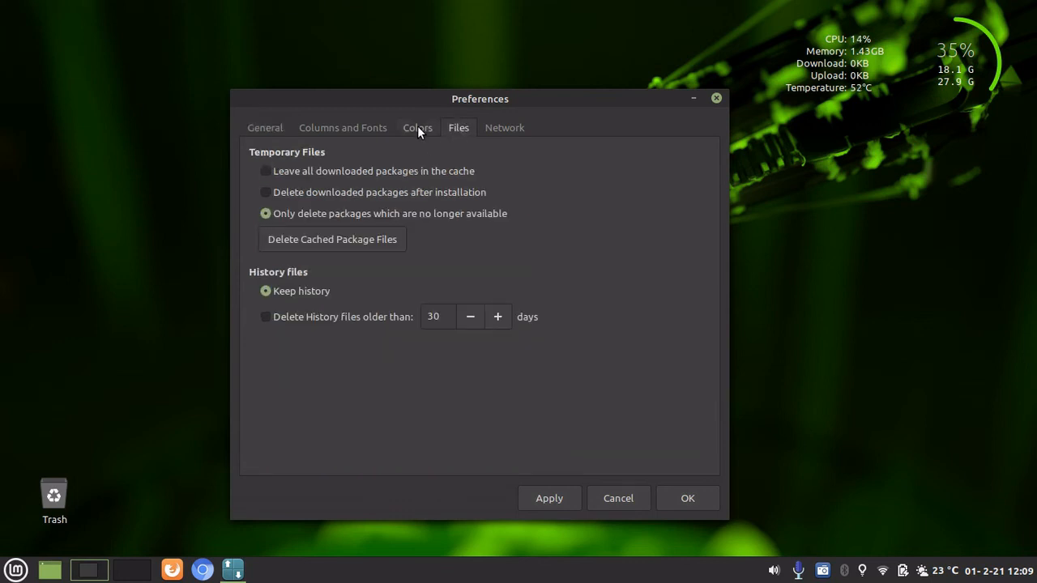
mouse_move(333, 240)
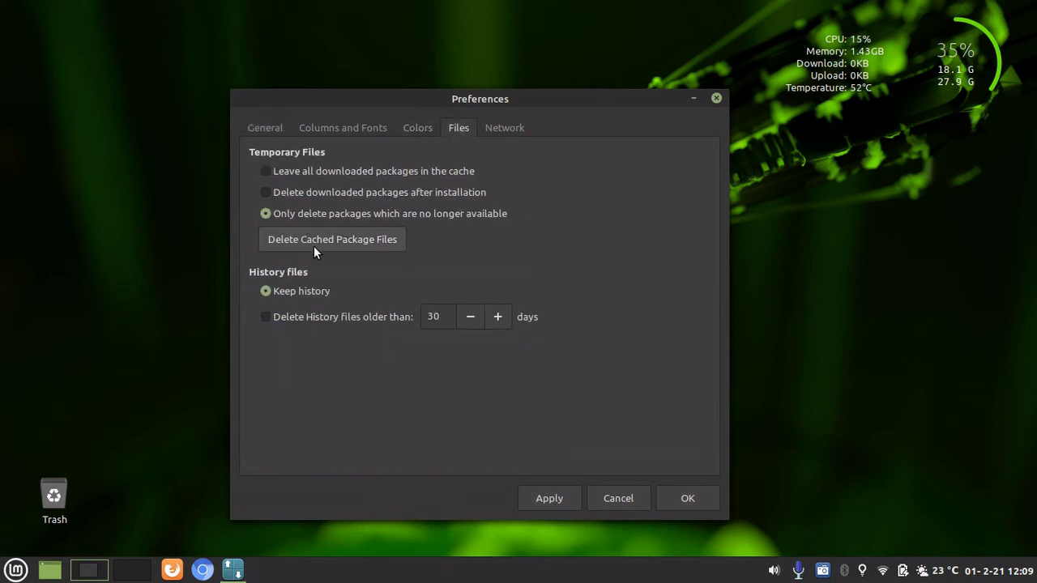
mouse_move(299, 227)
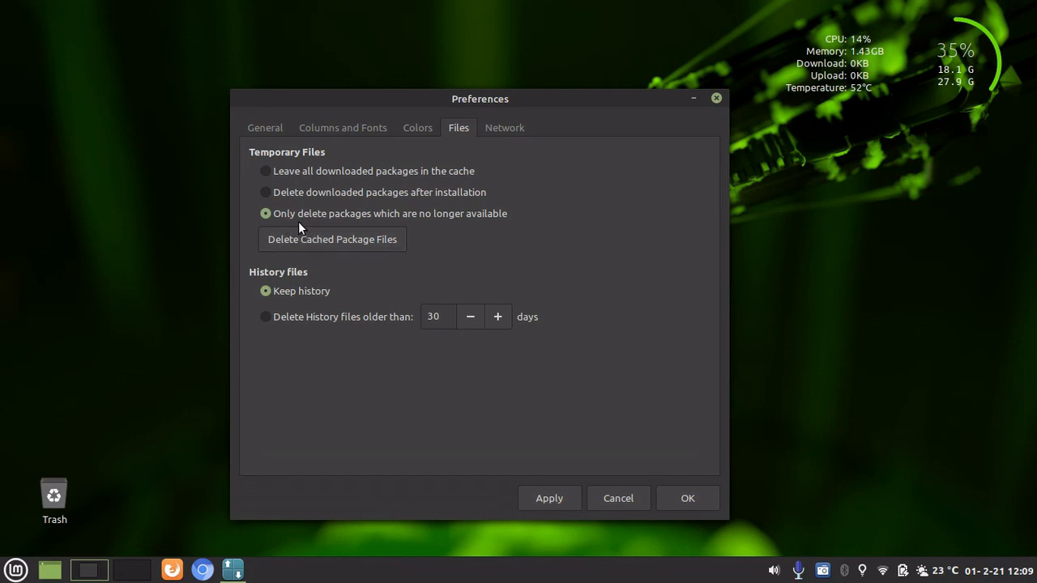
mouse_move(512, 223)
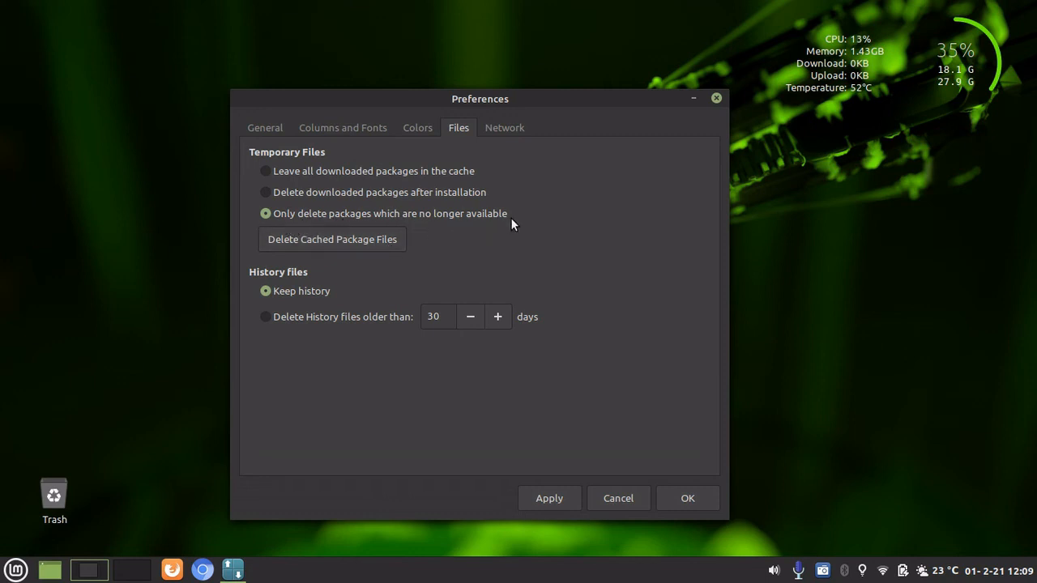
mouse_move(330, 240)
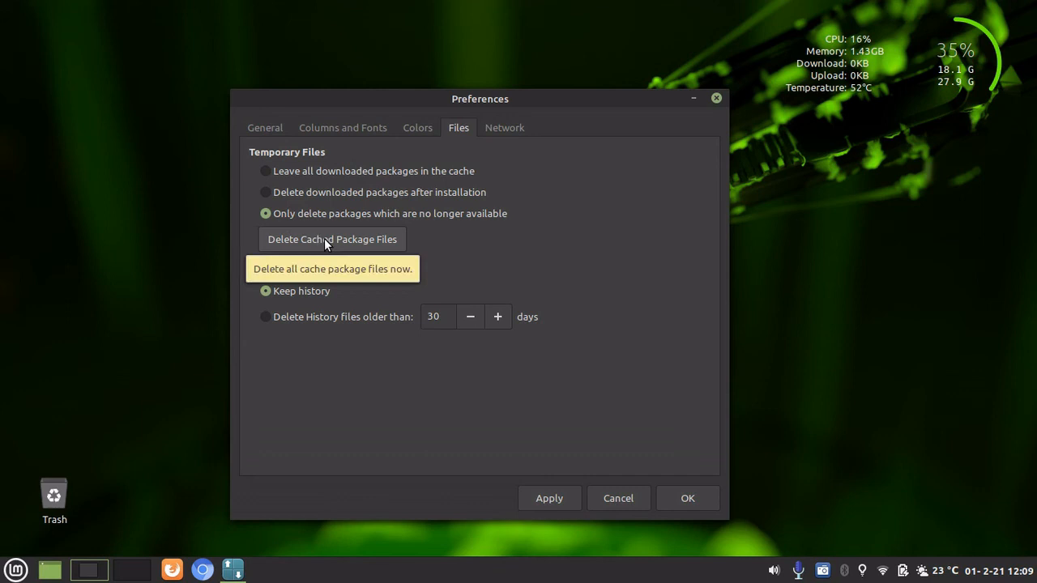
mouse_move(642, 366)
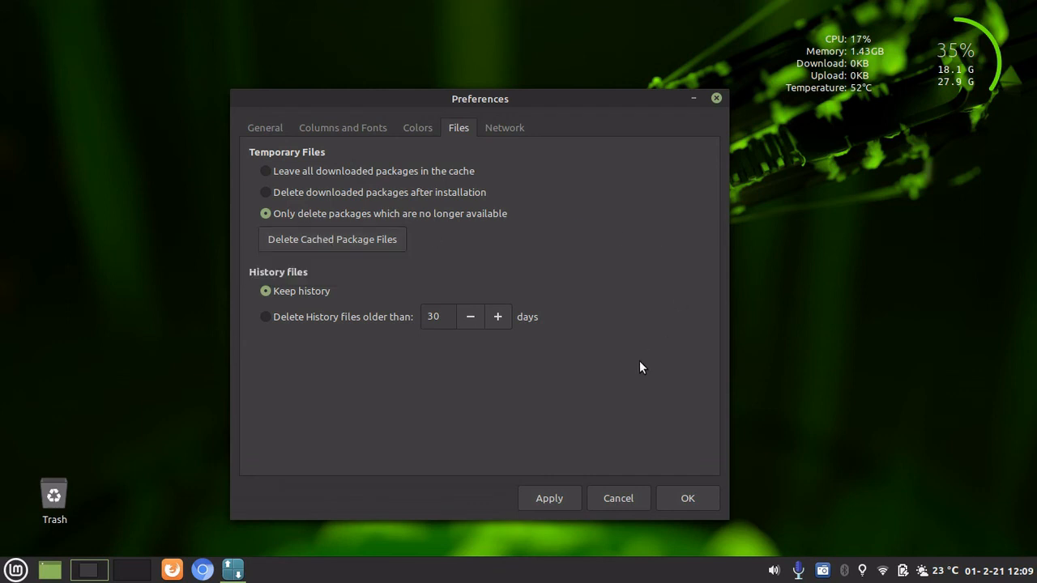
mouse_move(656, 395)
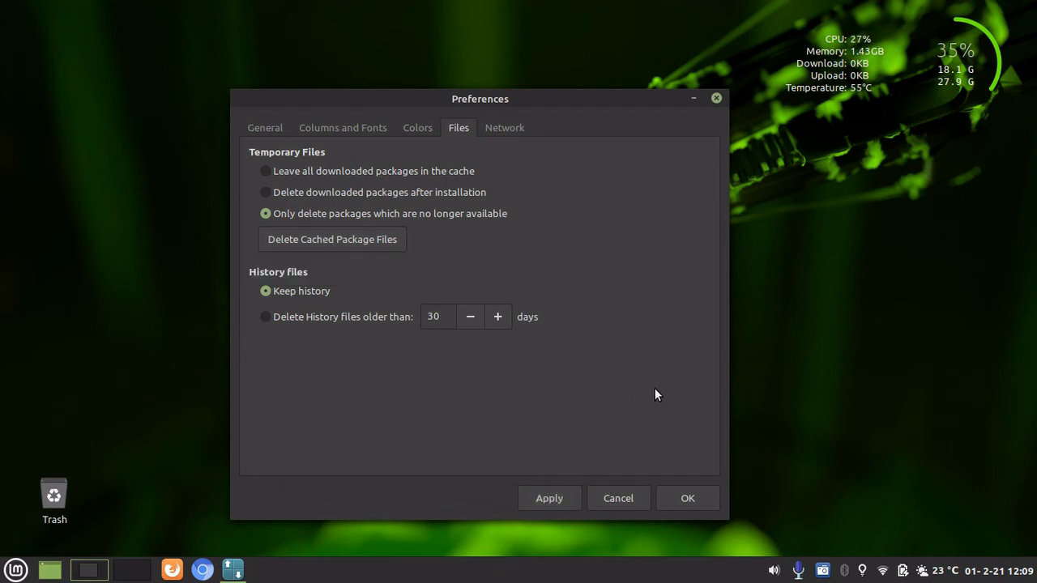
mouse_move(667, 395)
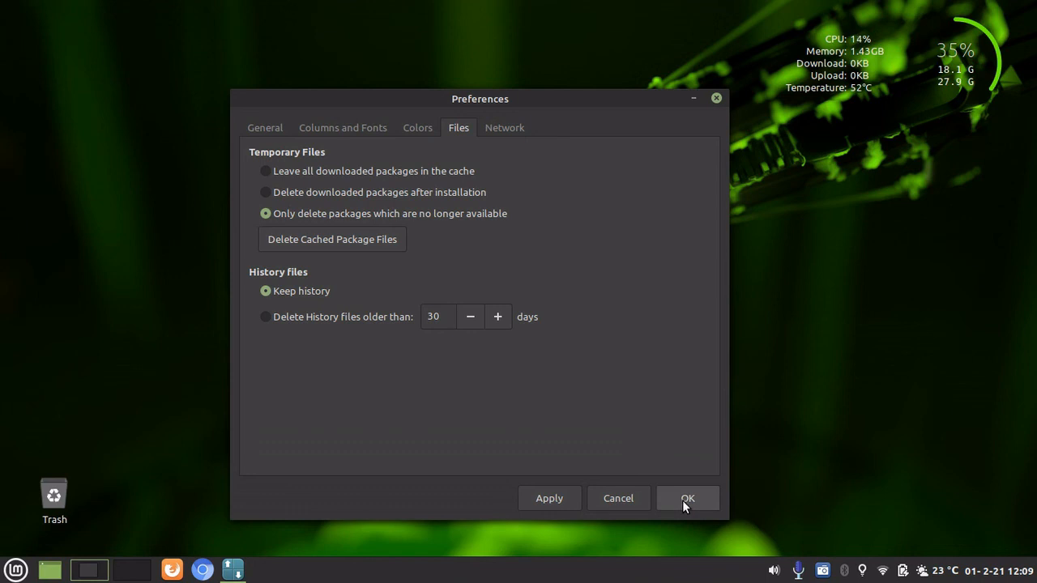
Step: Confirm the preferences with OK after deleting cached files, then close Synaptic
left_click(687, 499)
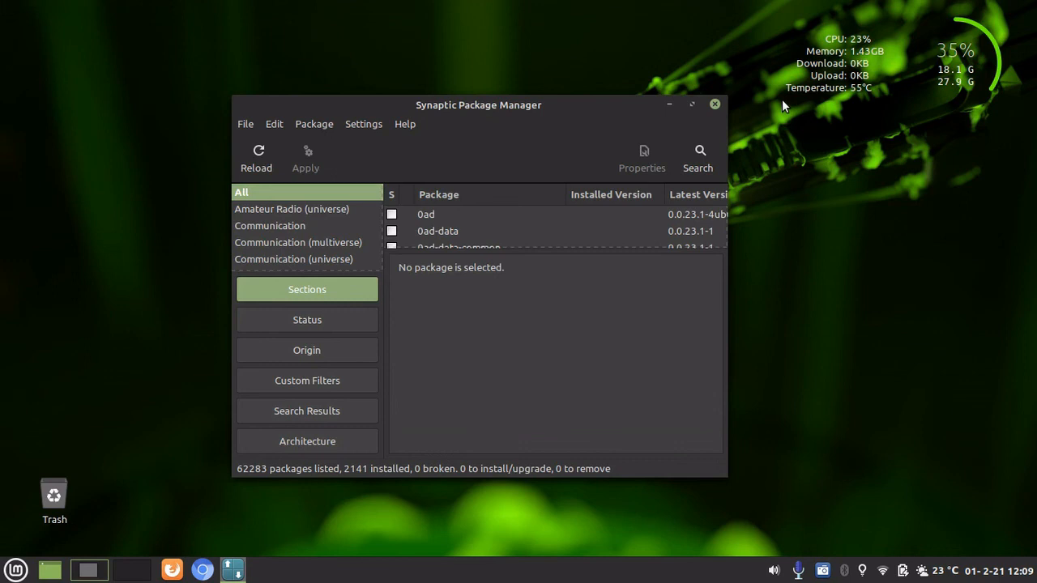
left_click(714, 104)
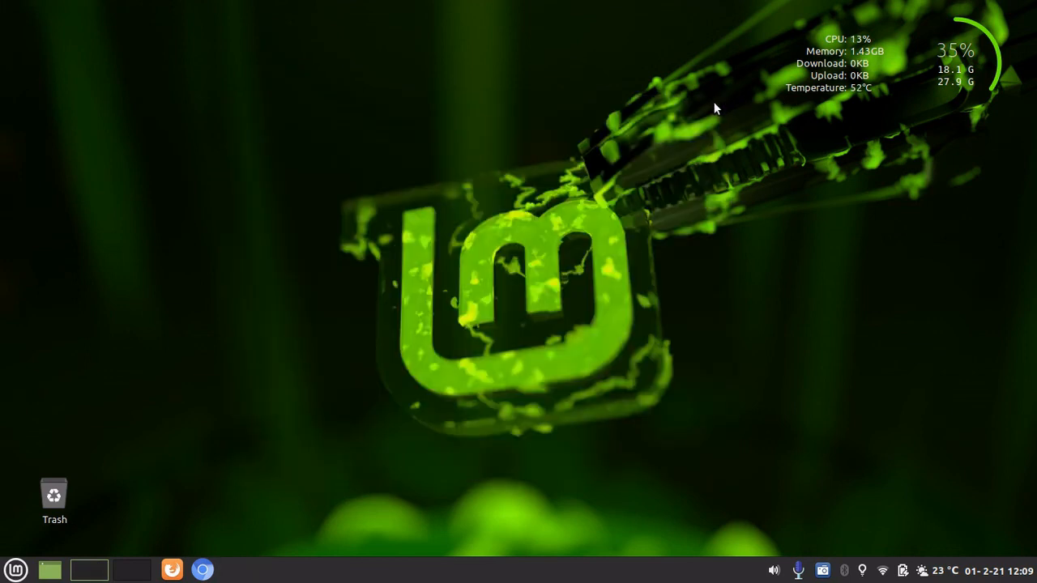
mouse_move(661, 159)
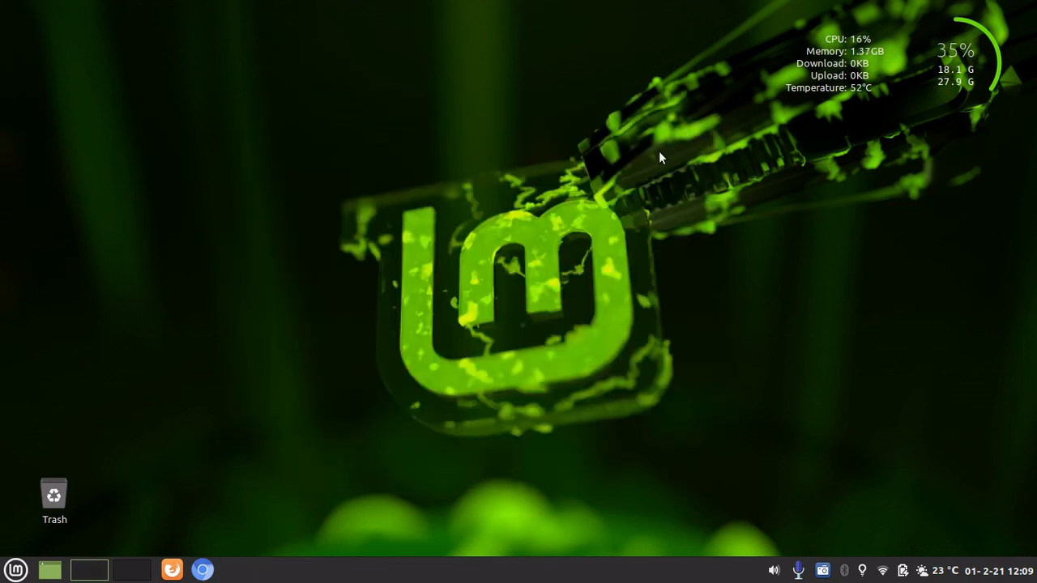